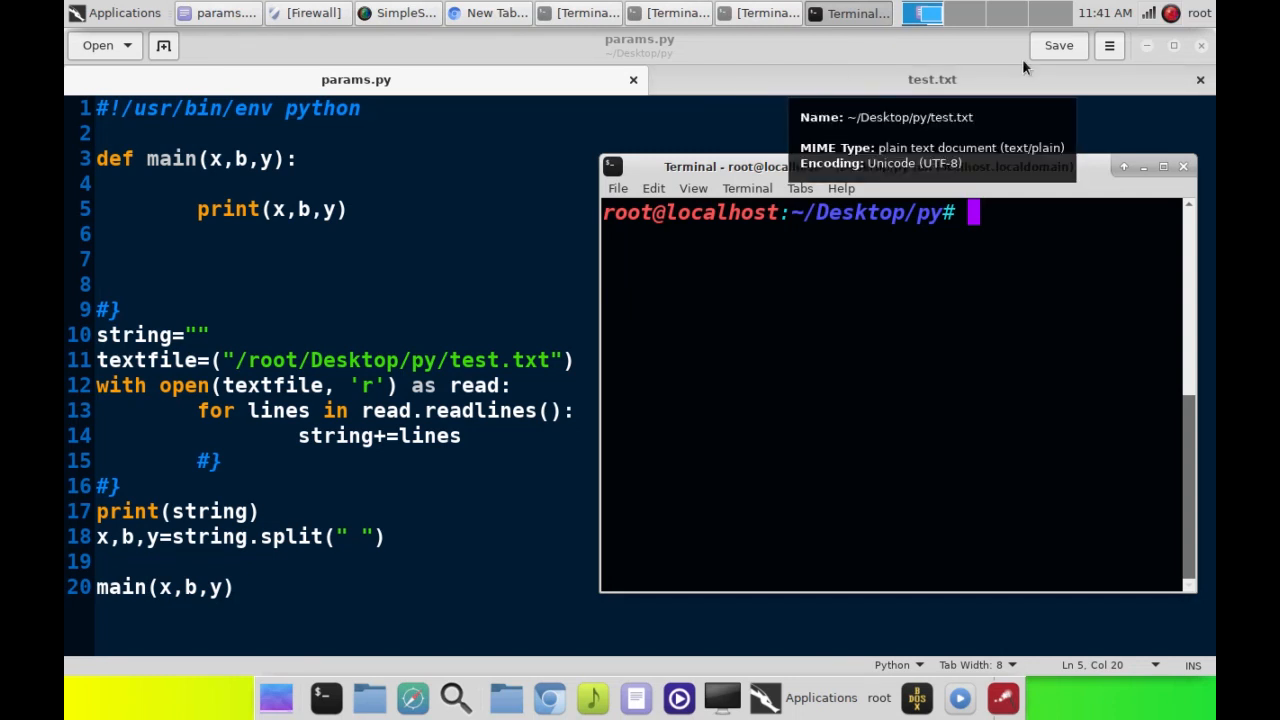
Re-save test.txt containing line-one line-two line-three and return to params.py defining main(x,b,y)
click(922, 12)
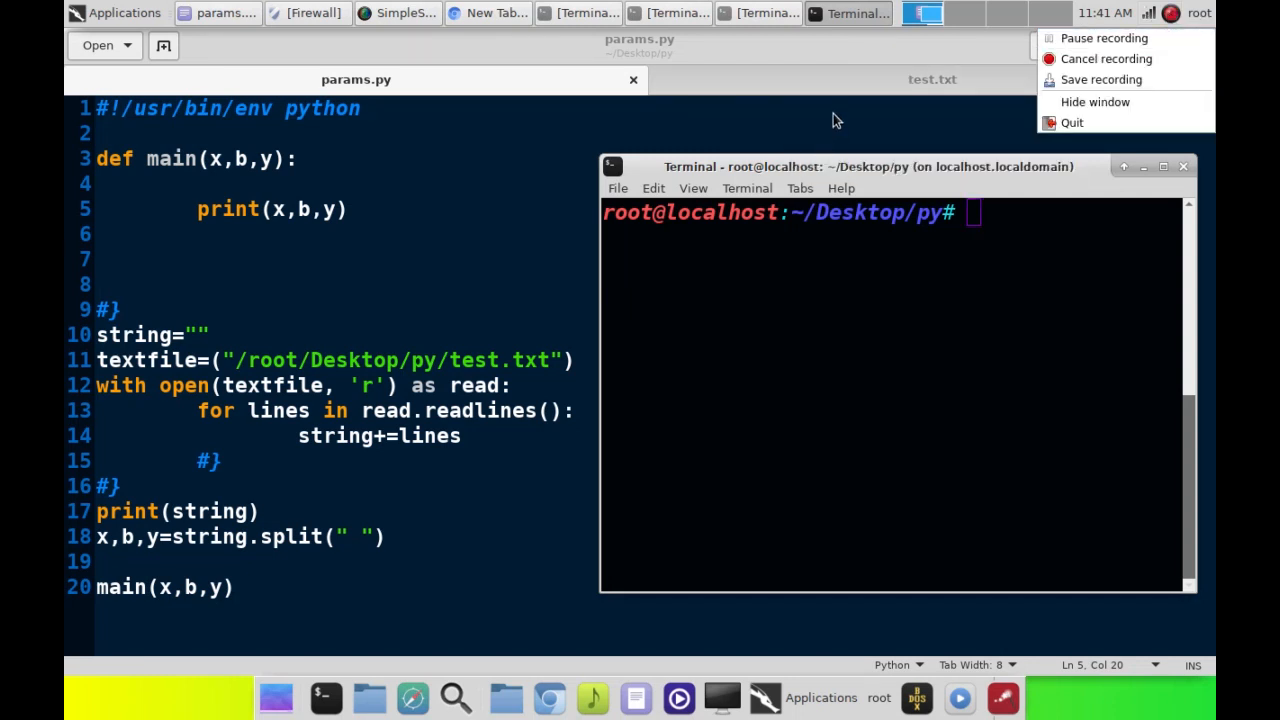
click(932, 80)
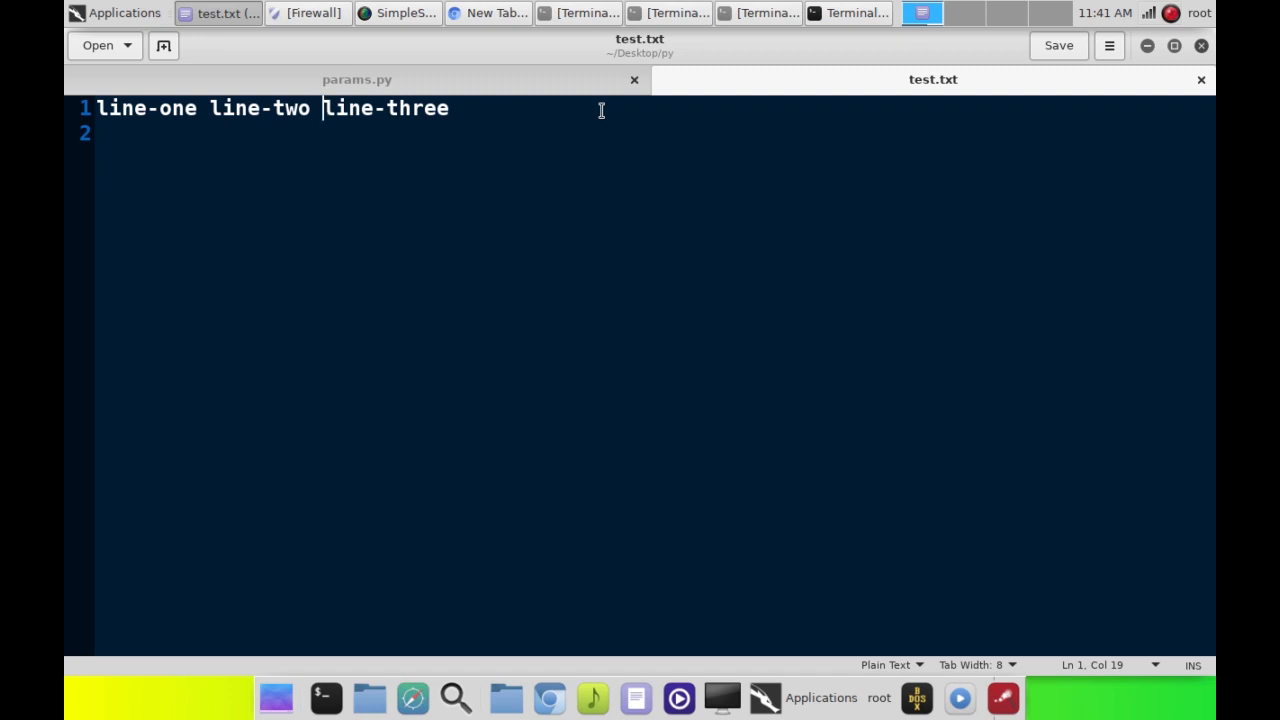
mouse_move(190, 114)
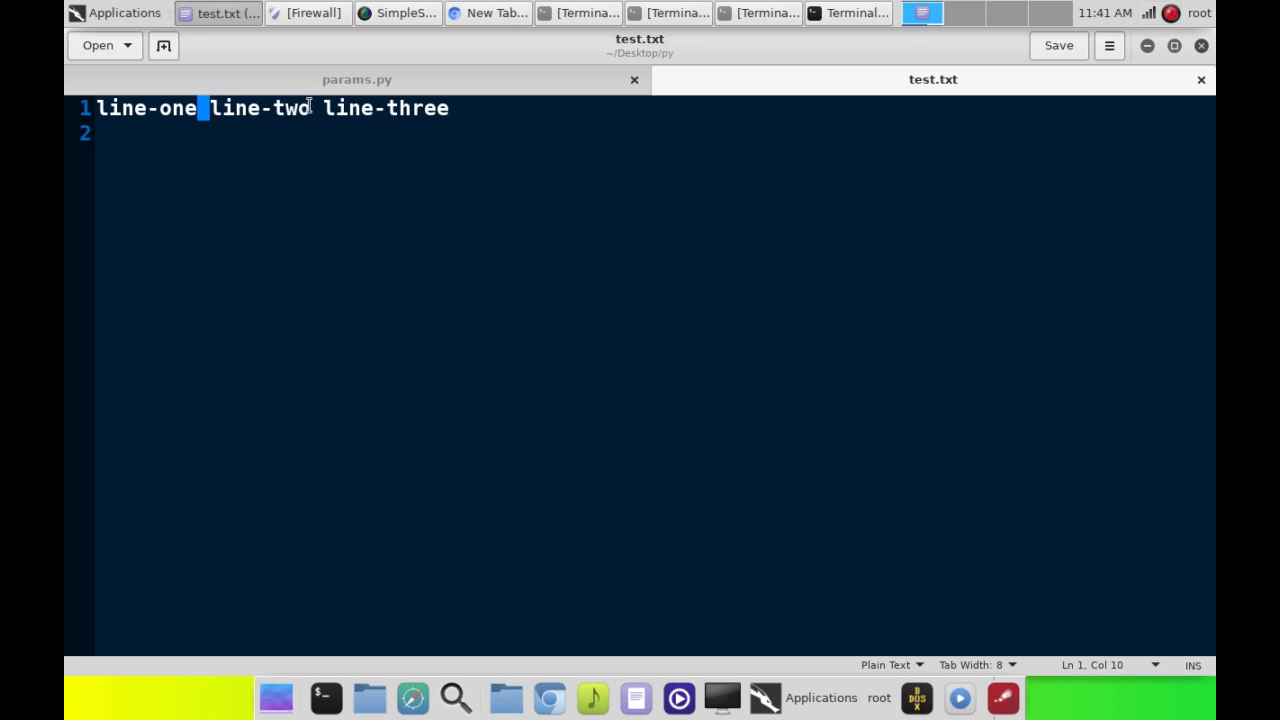
click(312, 108)
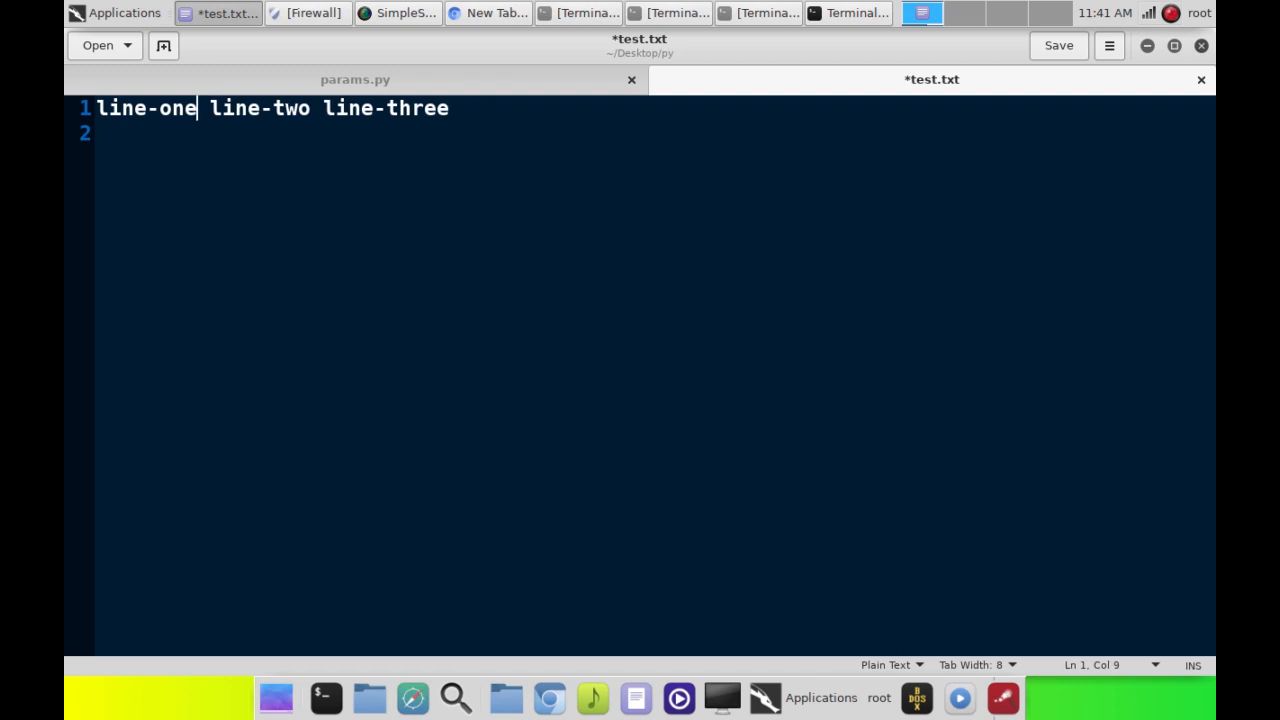
click(1058, 44)
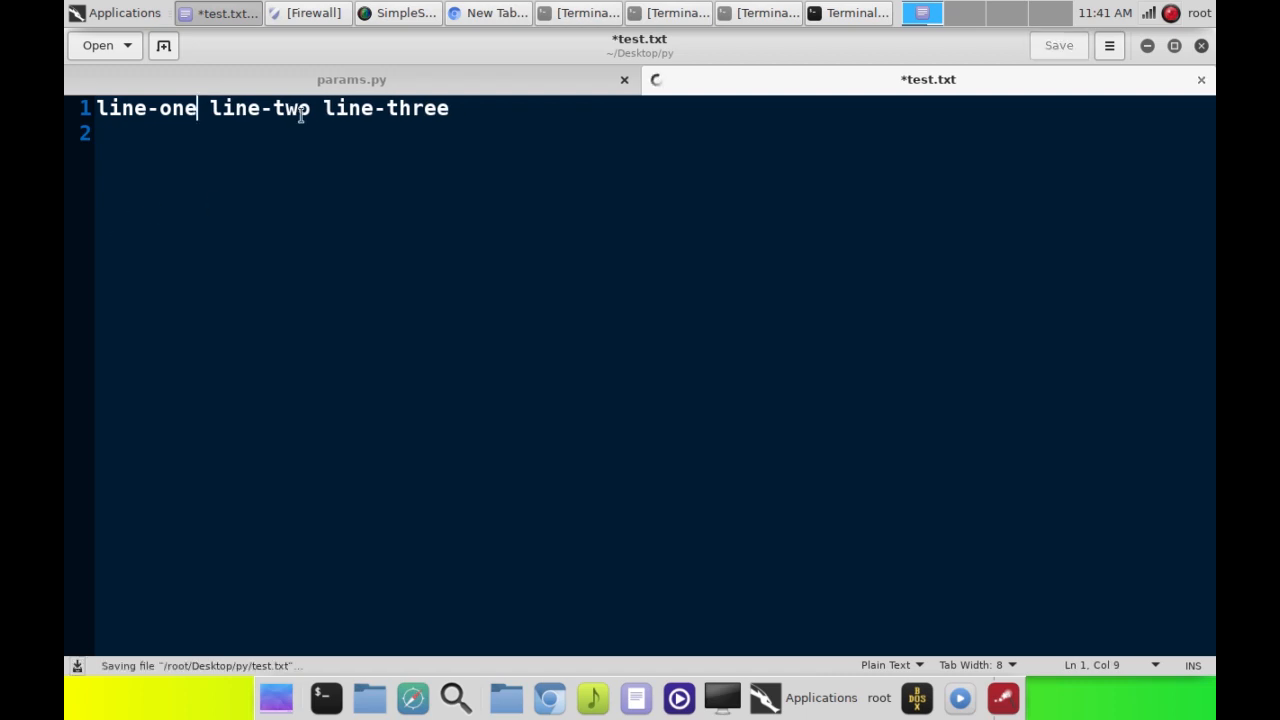
click(356, 80)
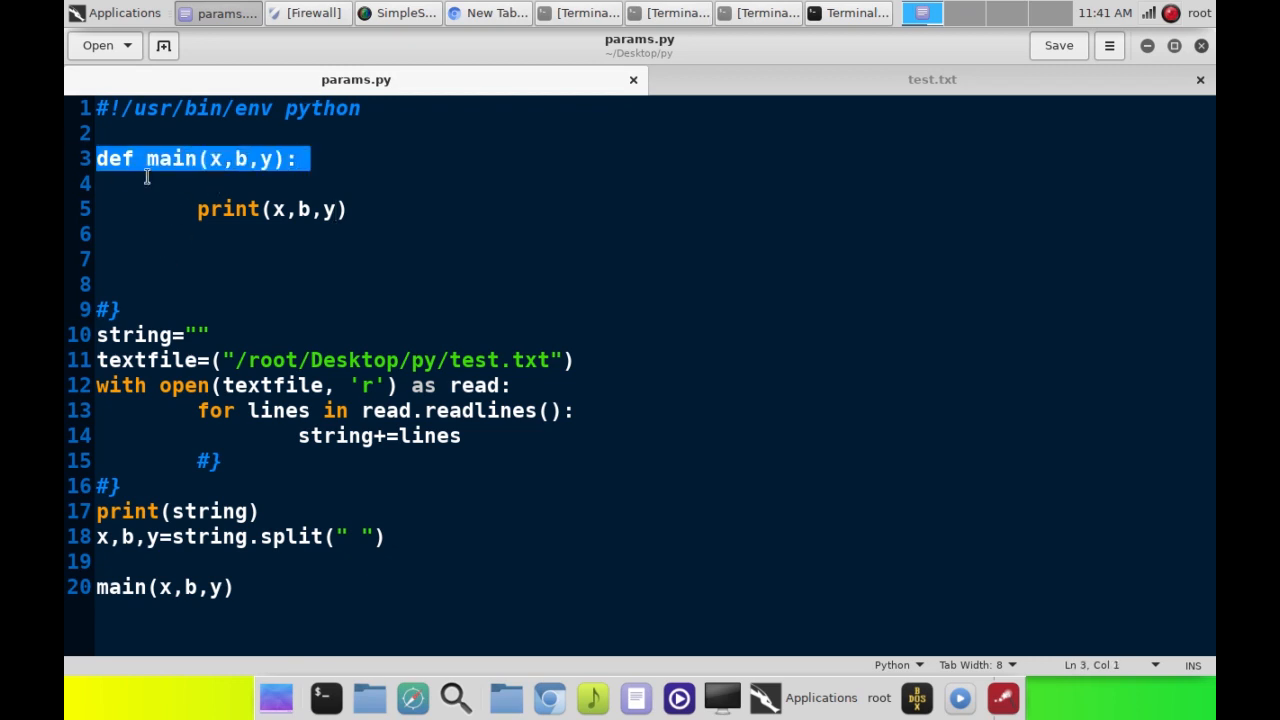
mouse_move(220, 186)
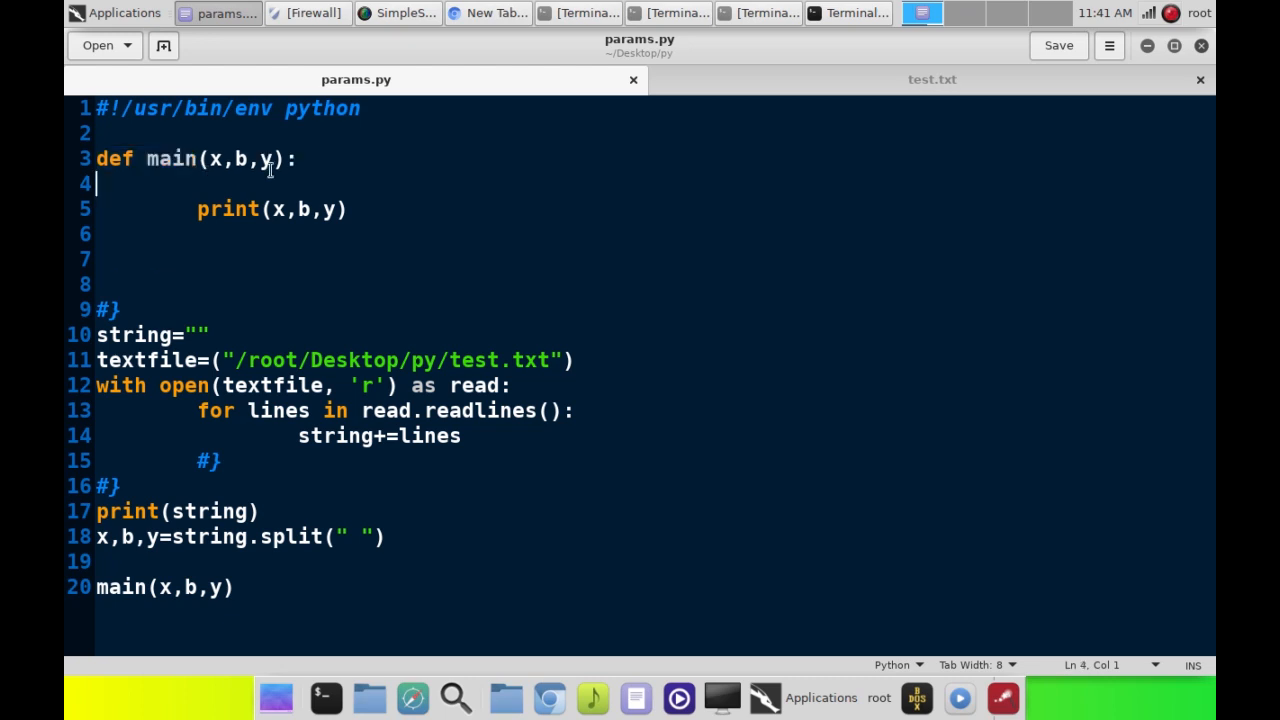
mouse_move(238, 80)
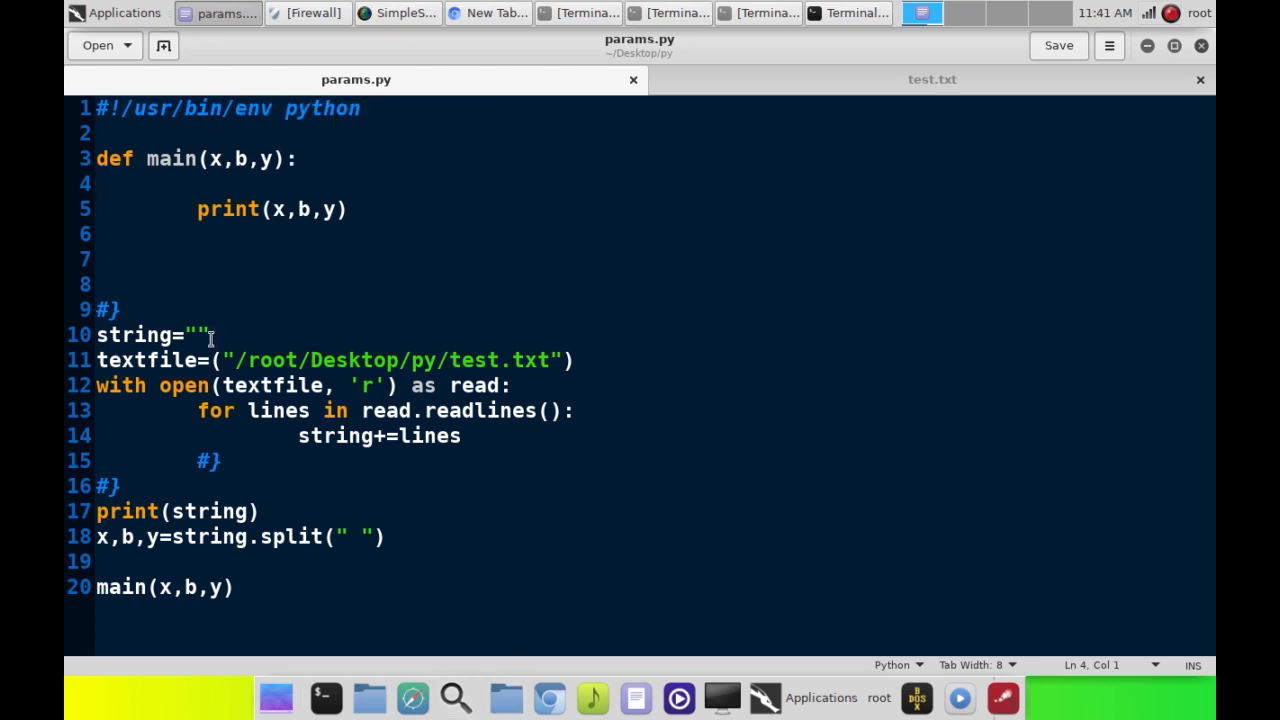
click(136, 336)
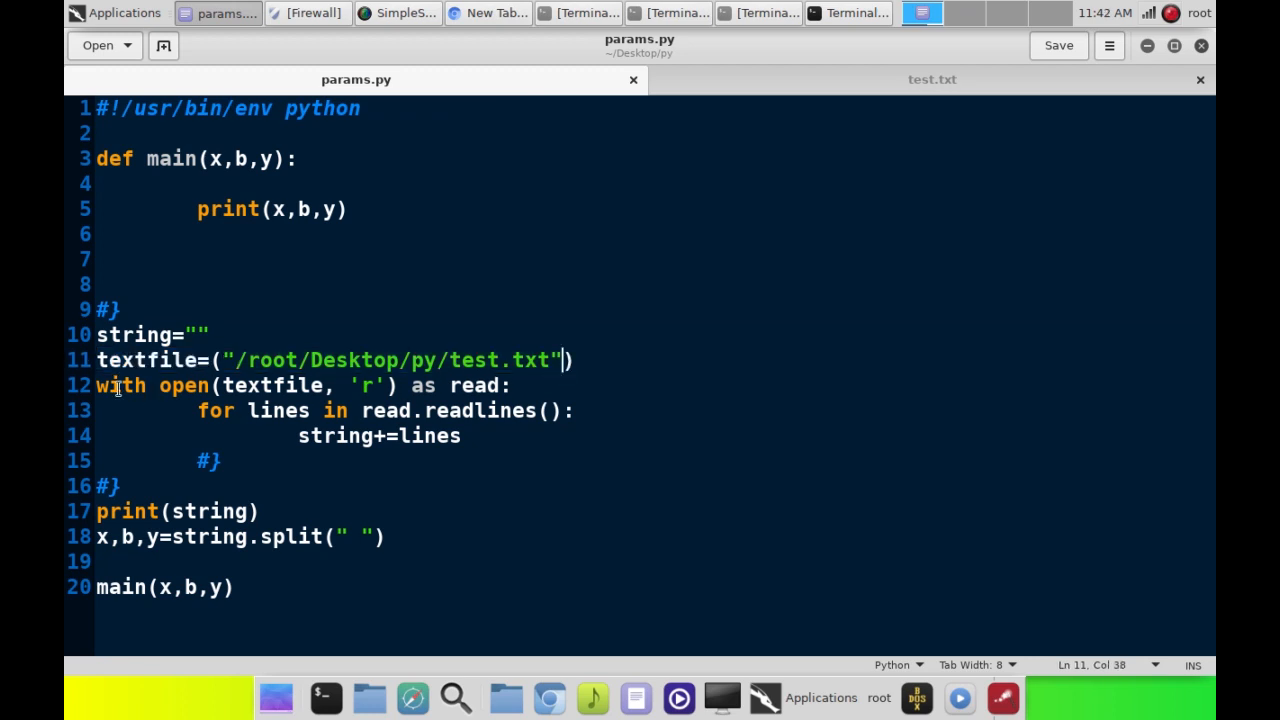
click(240, 384)
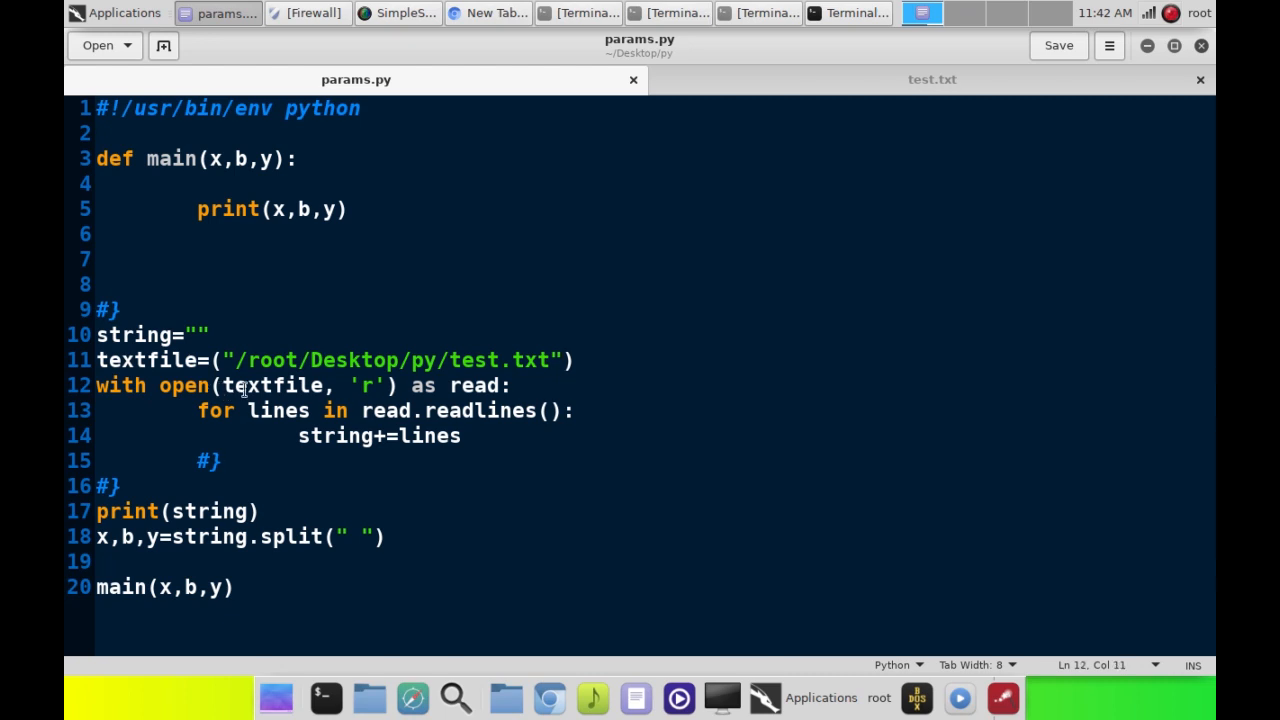
double_click(272, 384)
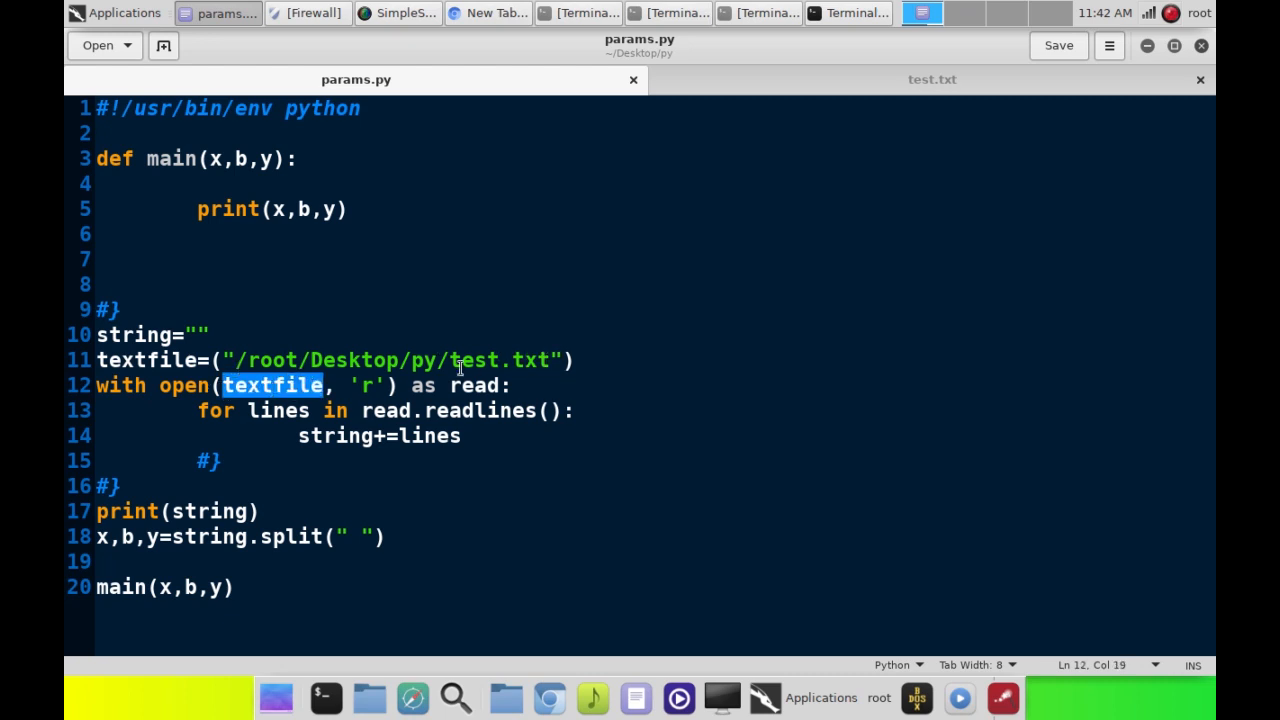
click(460, 384)
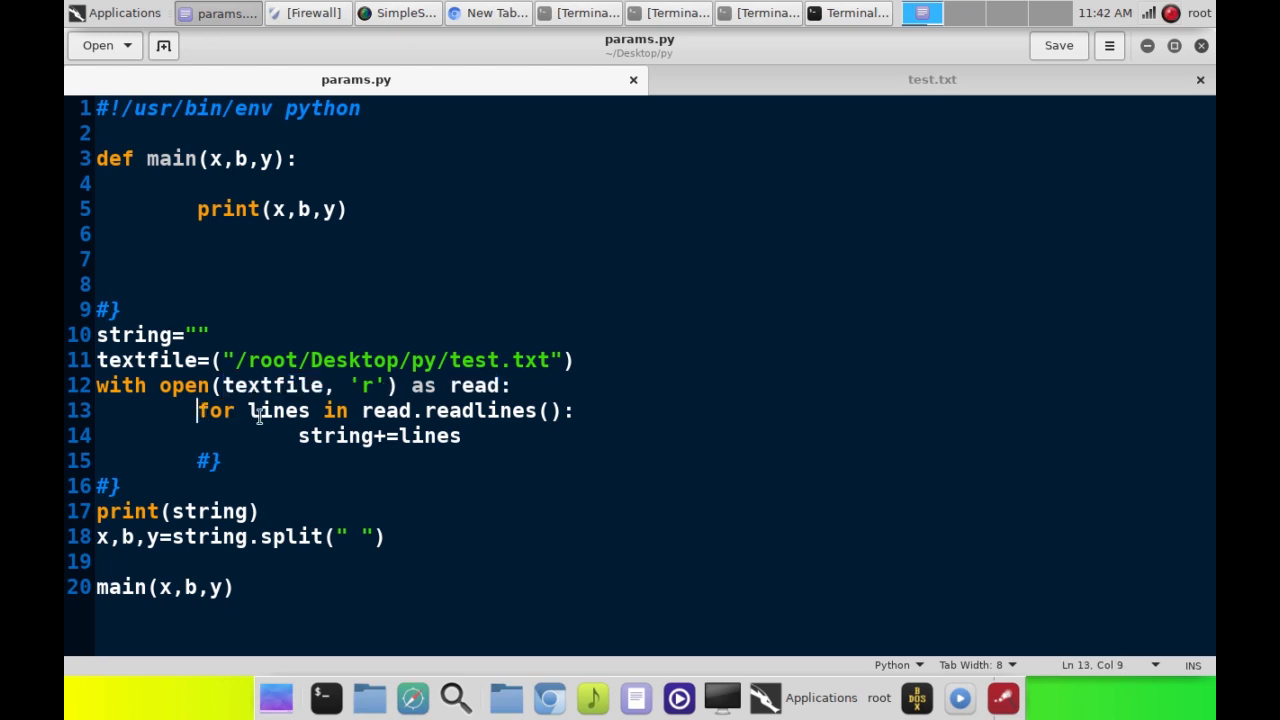
click(416, 410)
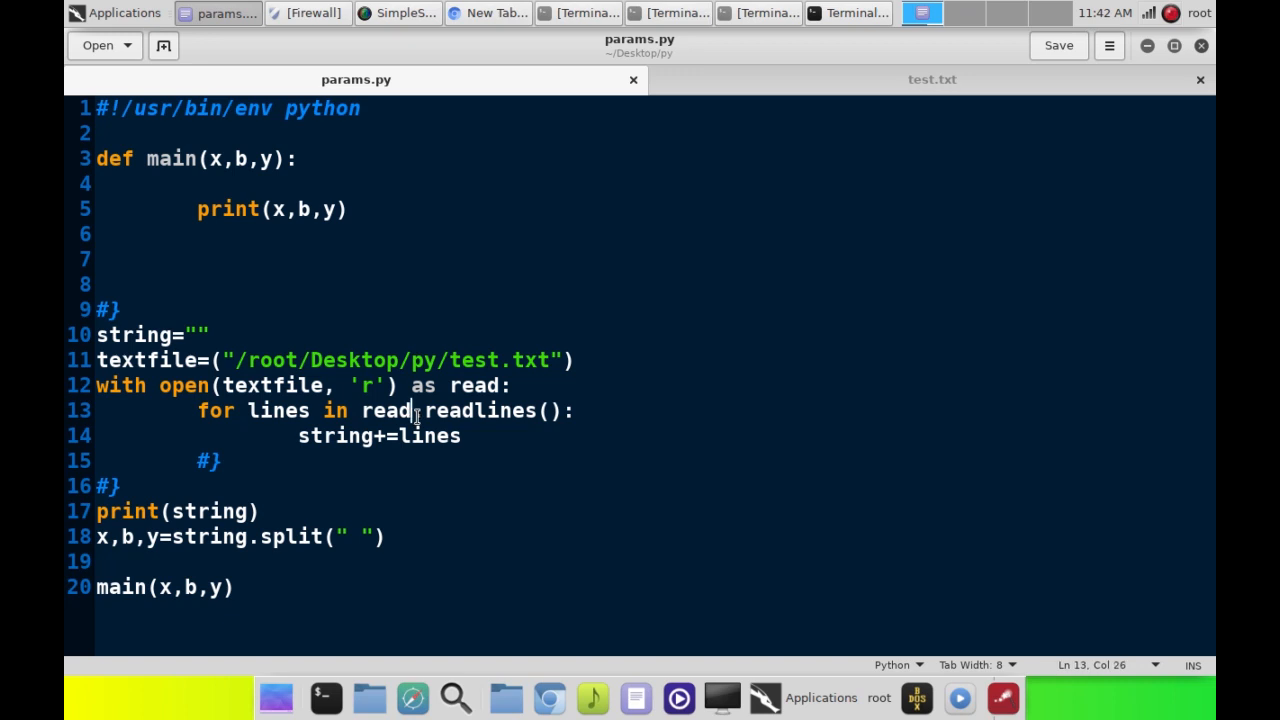
drag(412, 410, 576, 410)
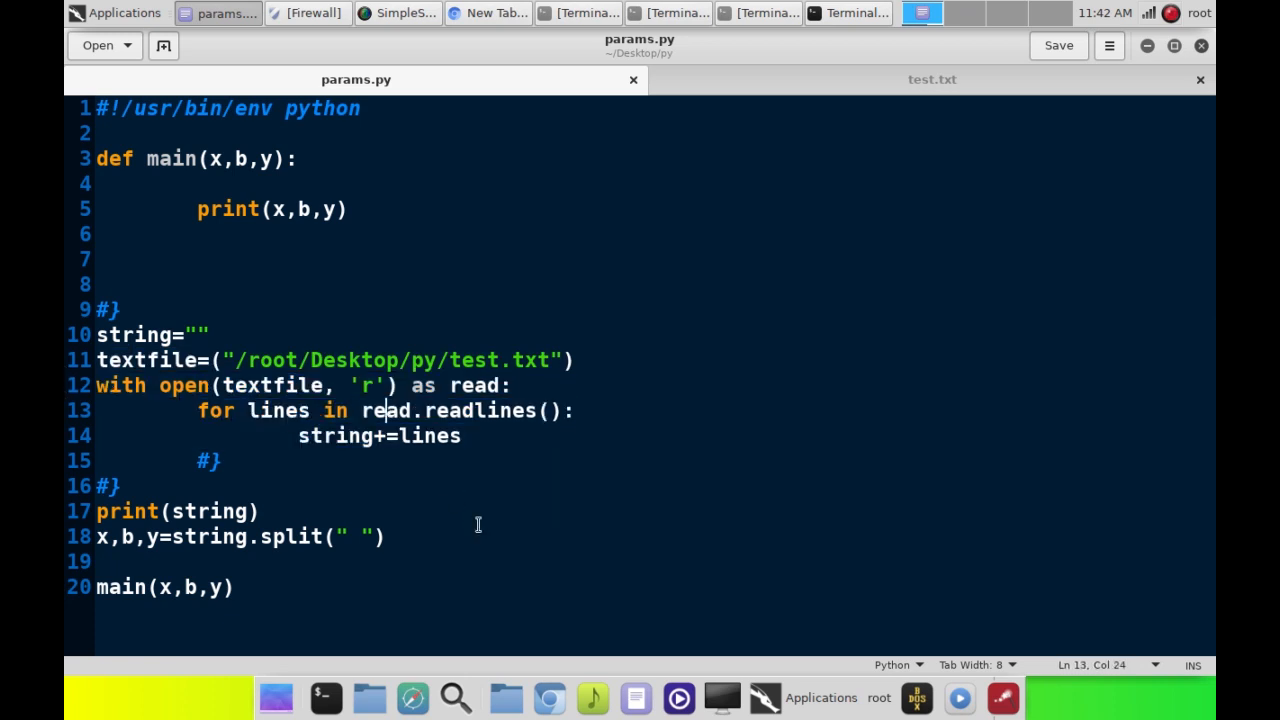
mouse_move(384, 472)
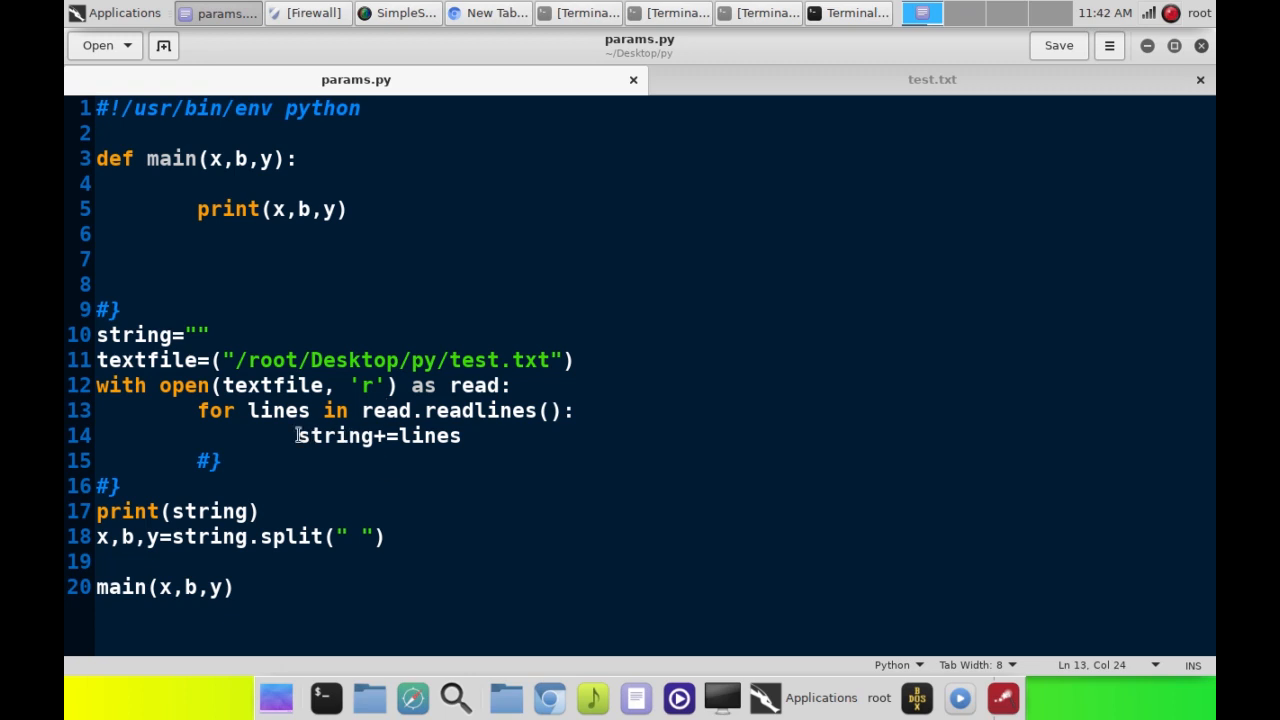
double_click(336, 436)
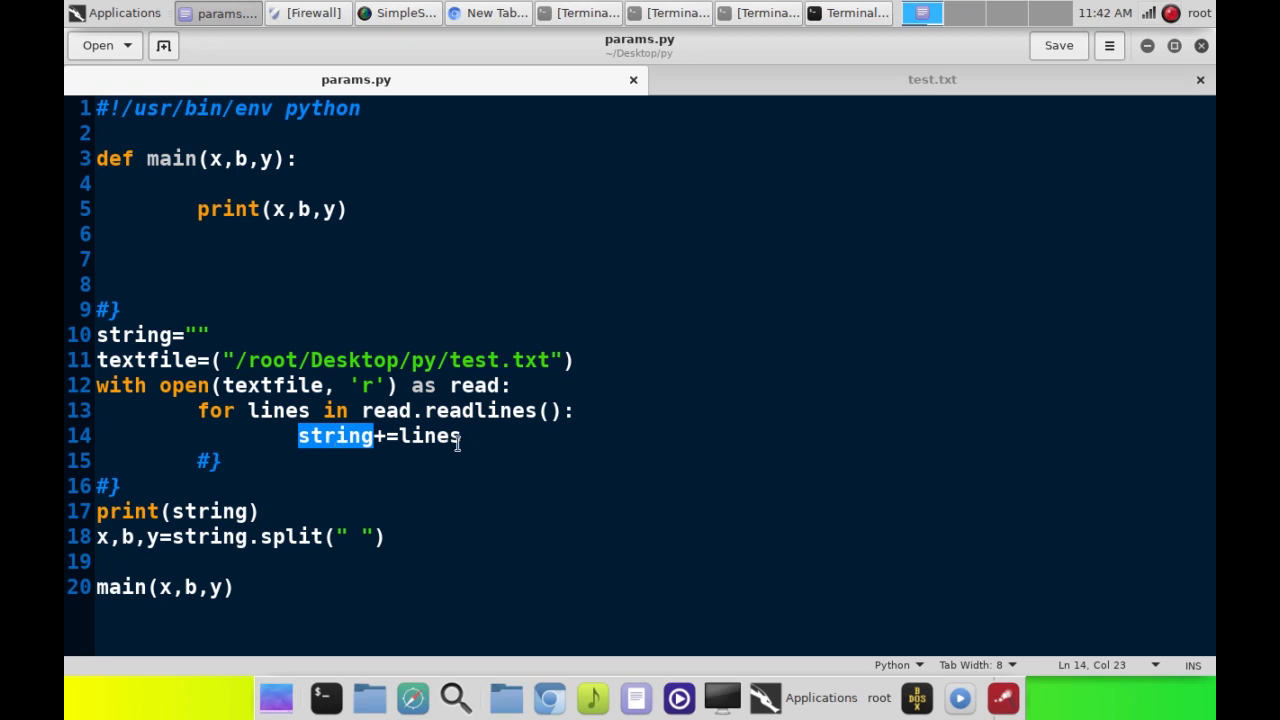
mouse_move(416, 468)
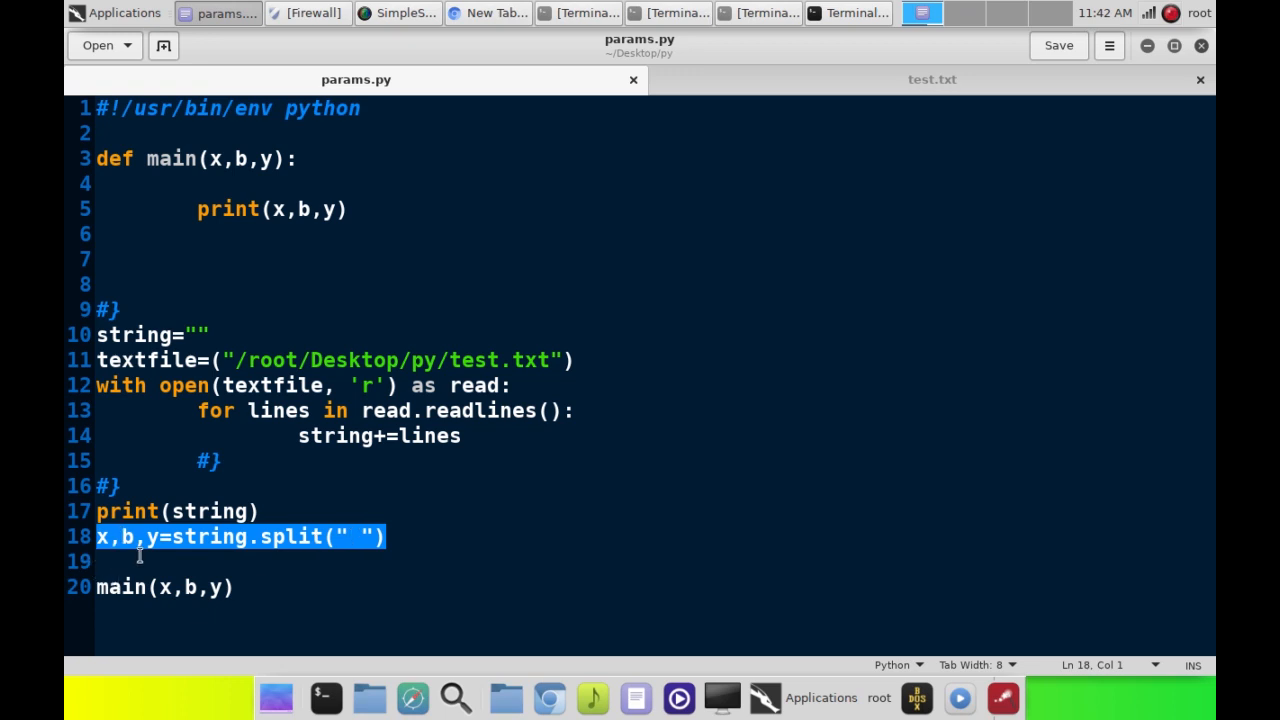
click(932, 80)
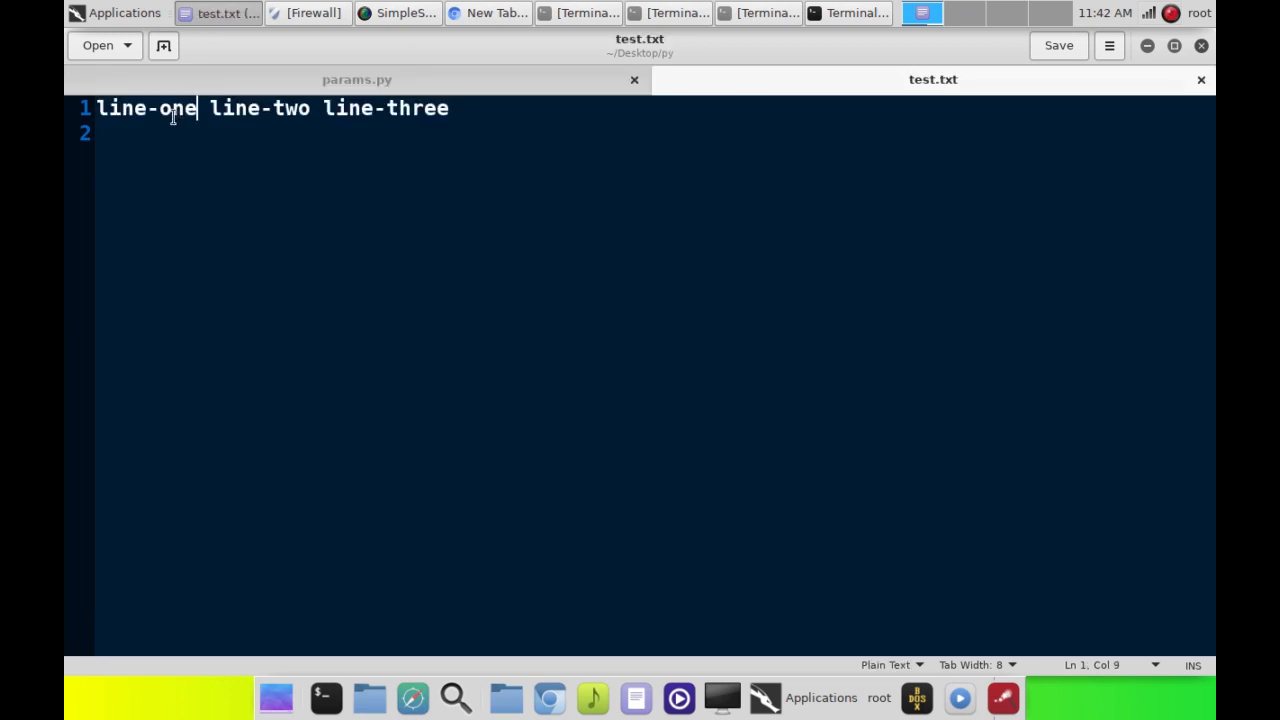
double_click(260, 108)
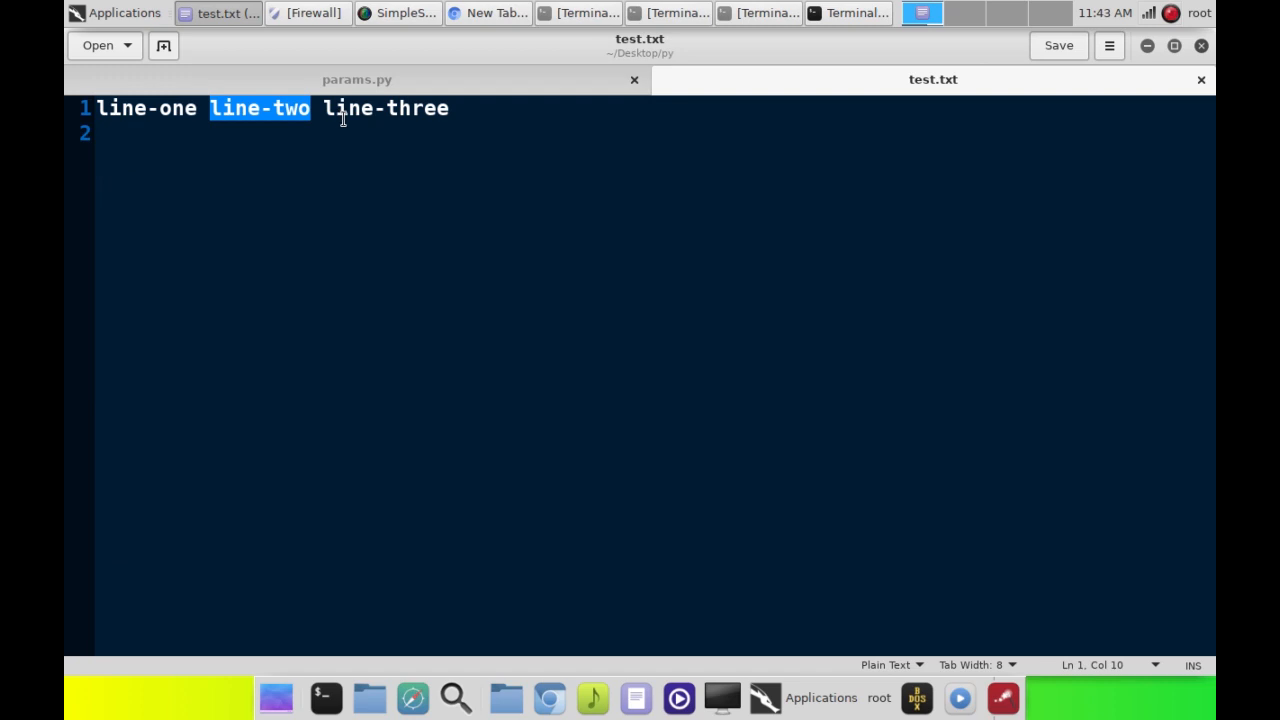
click(356, 80)
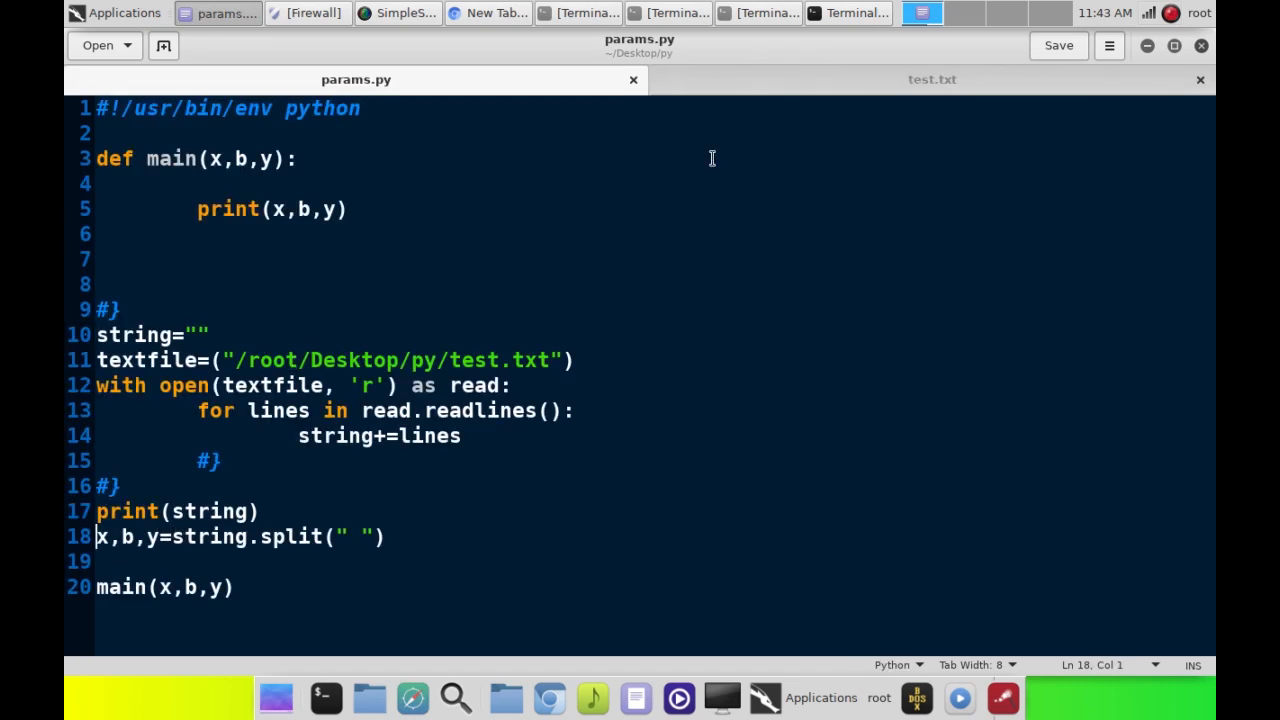
click(932, 80)
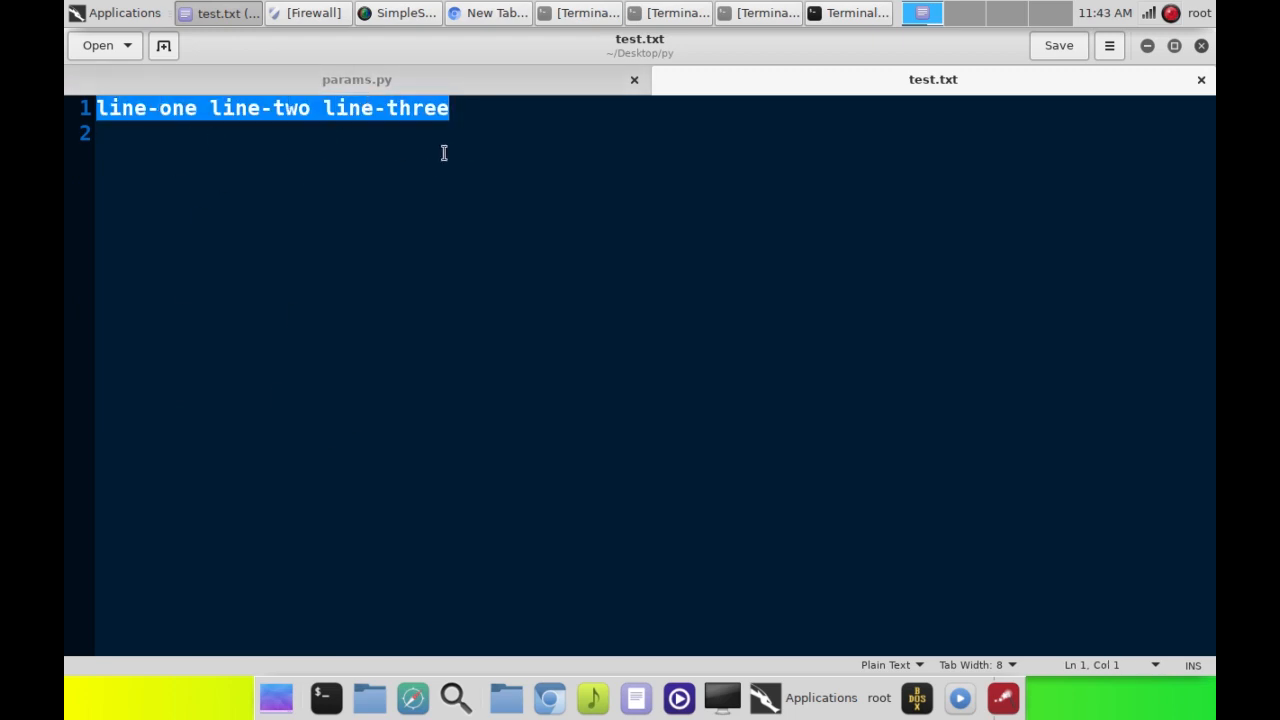
click(356, 80)
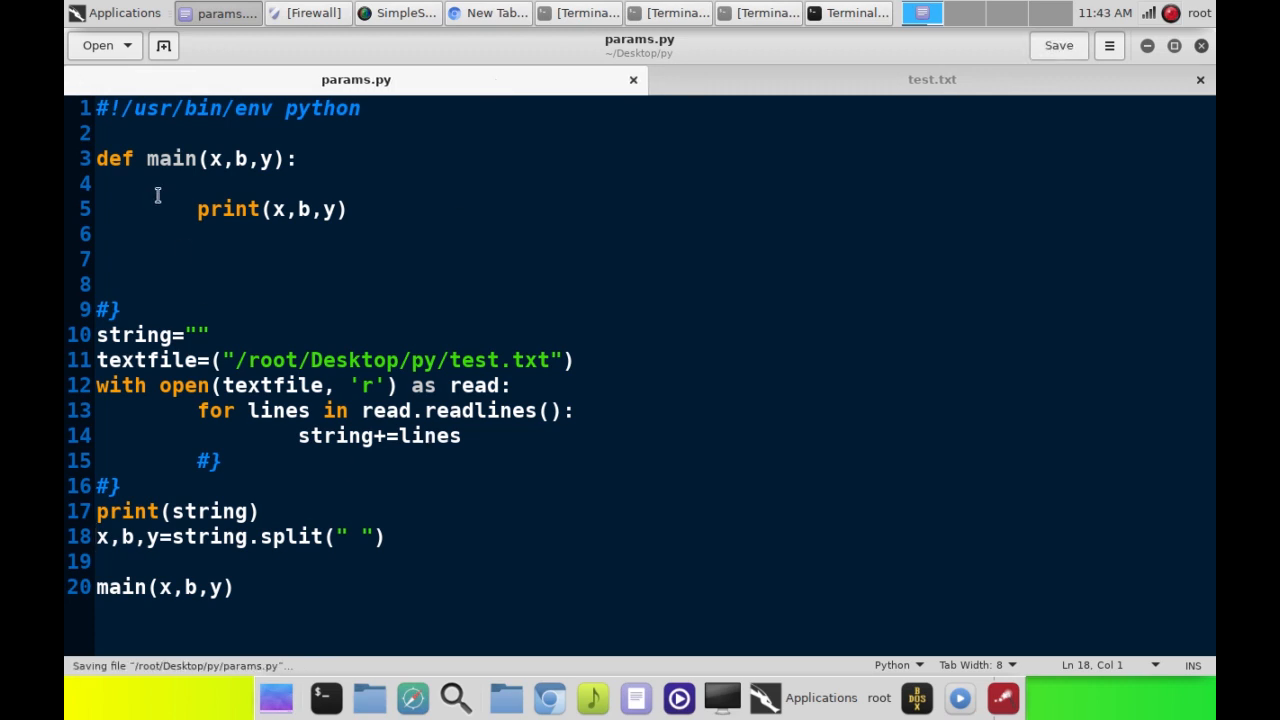
double_click(170, 160)
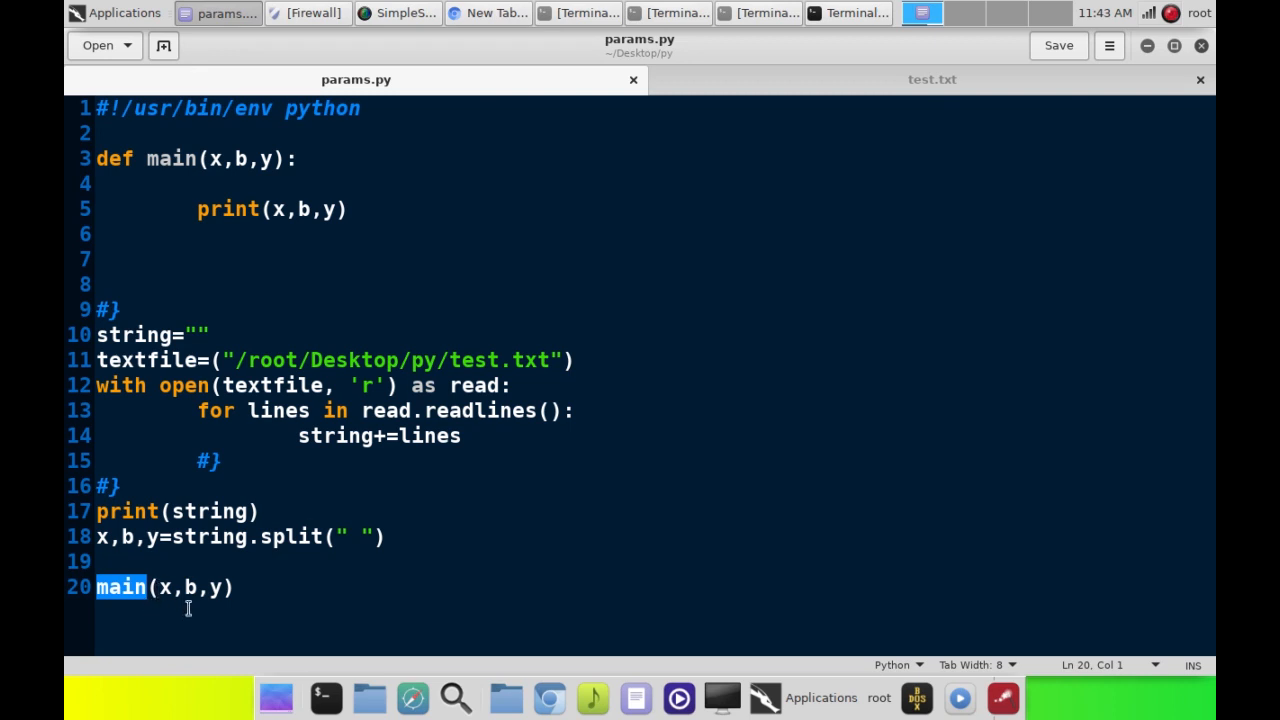
mouse_move(158, 170)
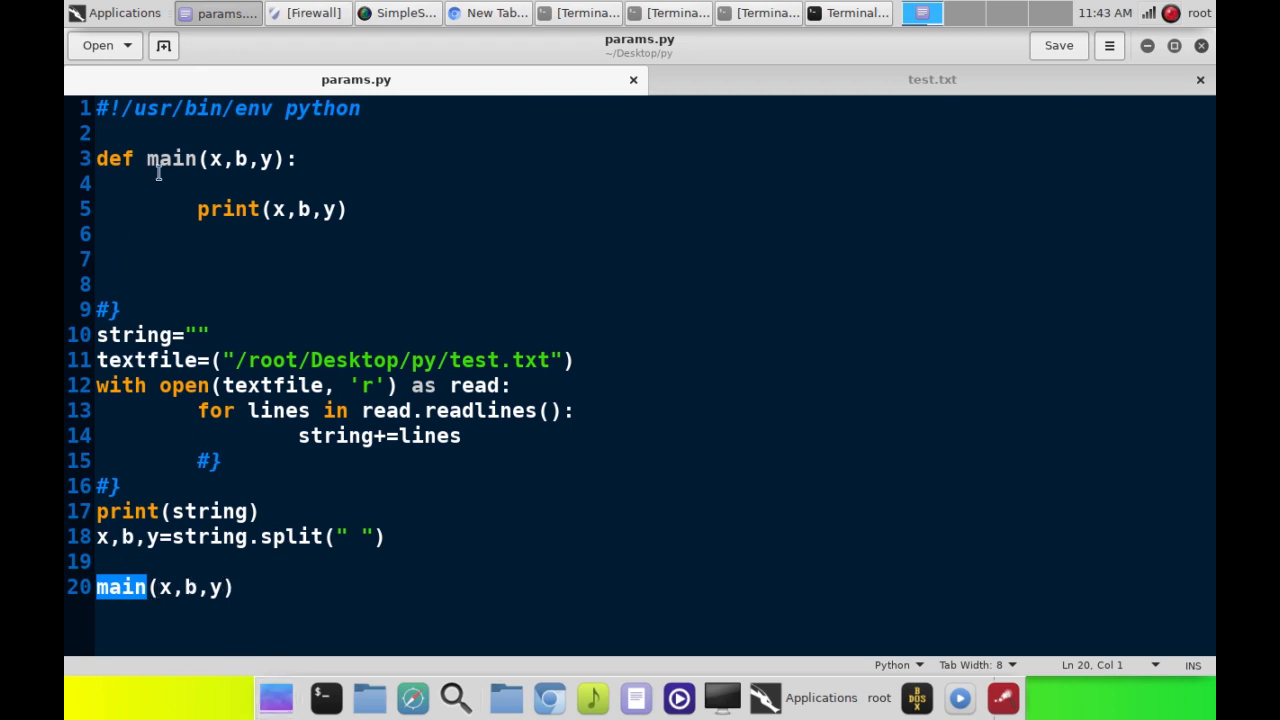
mouse_move(368, 232)
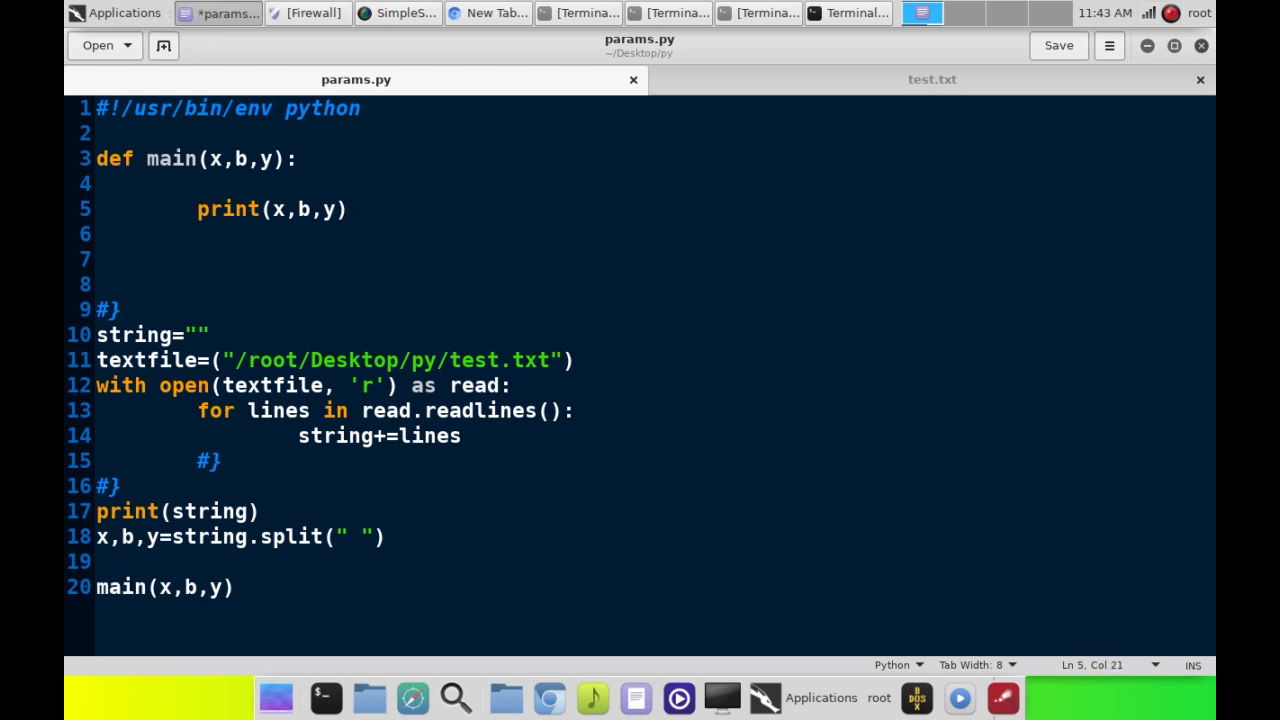
Add a second print in main: '= the paramters sent to this function'
text(print()
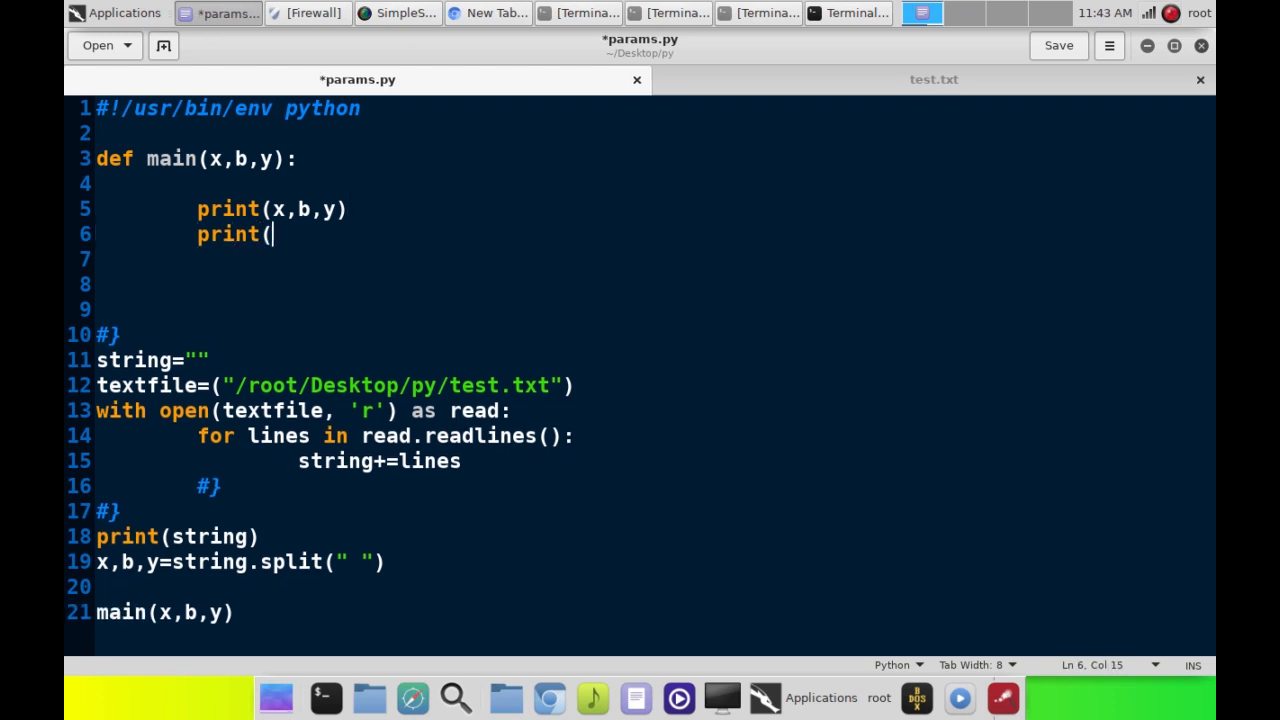
text(')
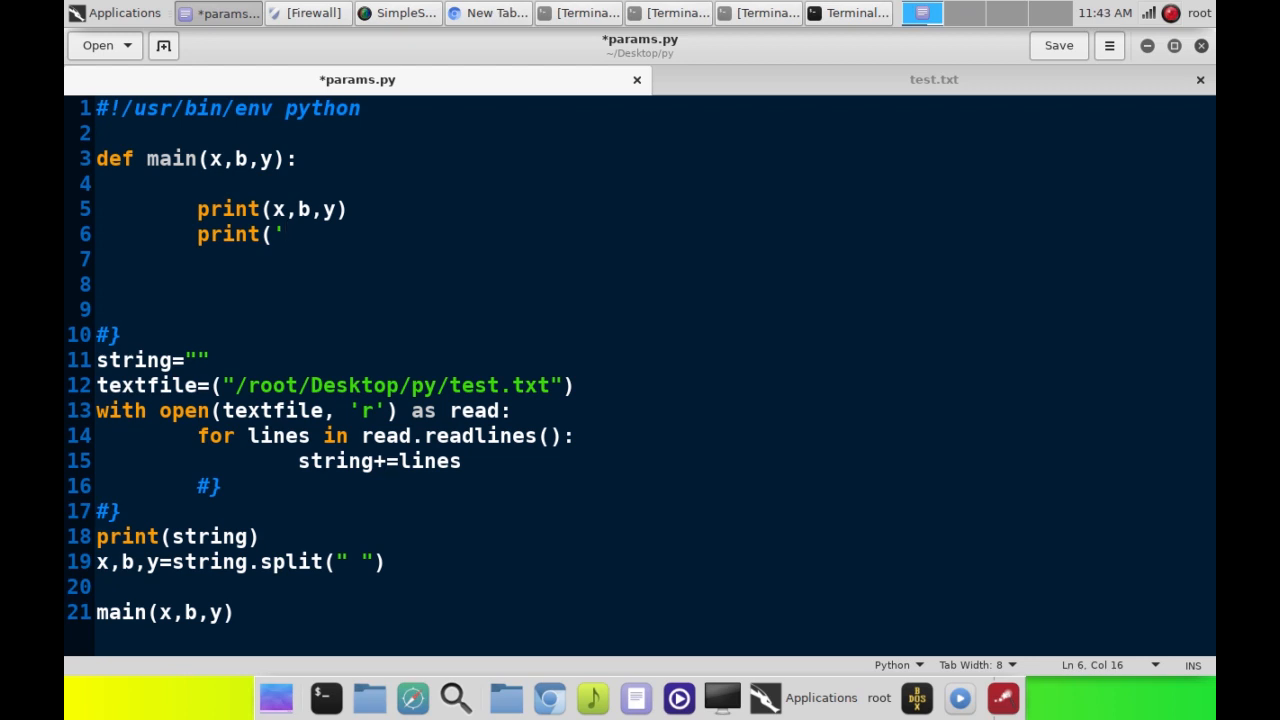
text(= the paramters fe)
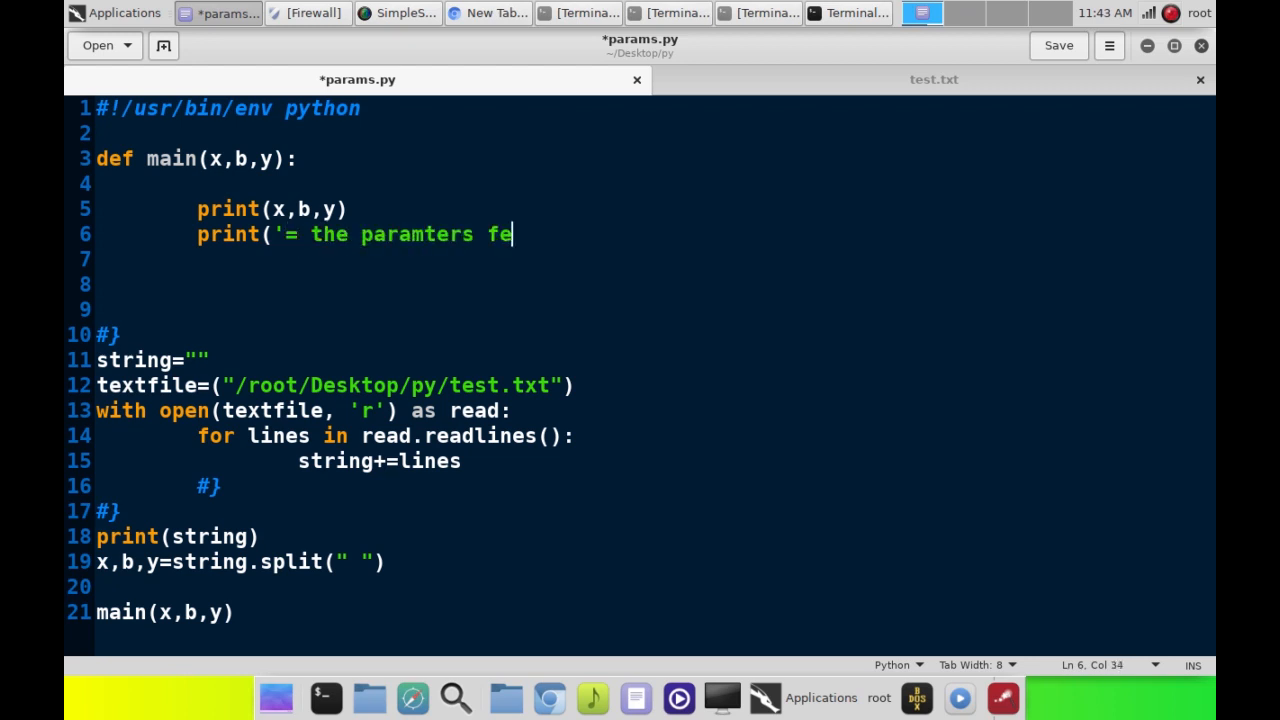
text(sent t)
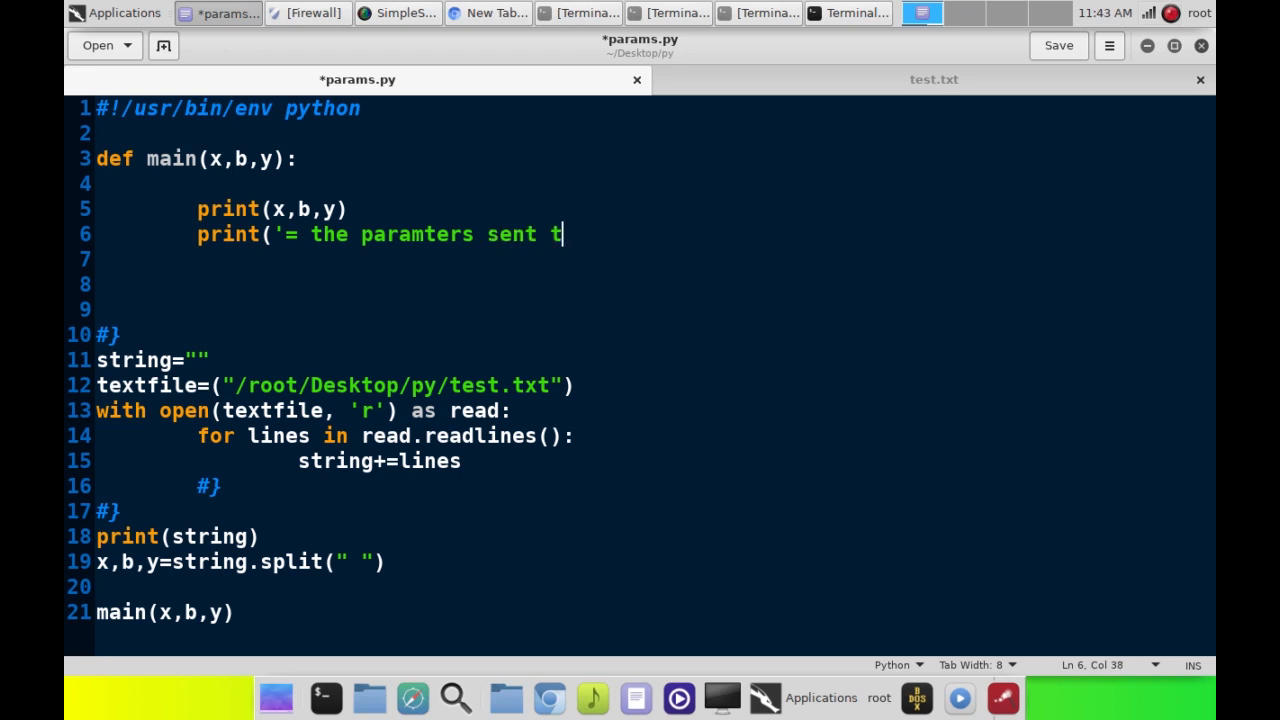
text(o this function'))
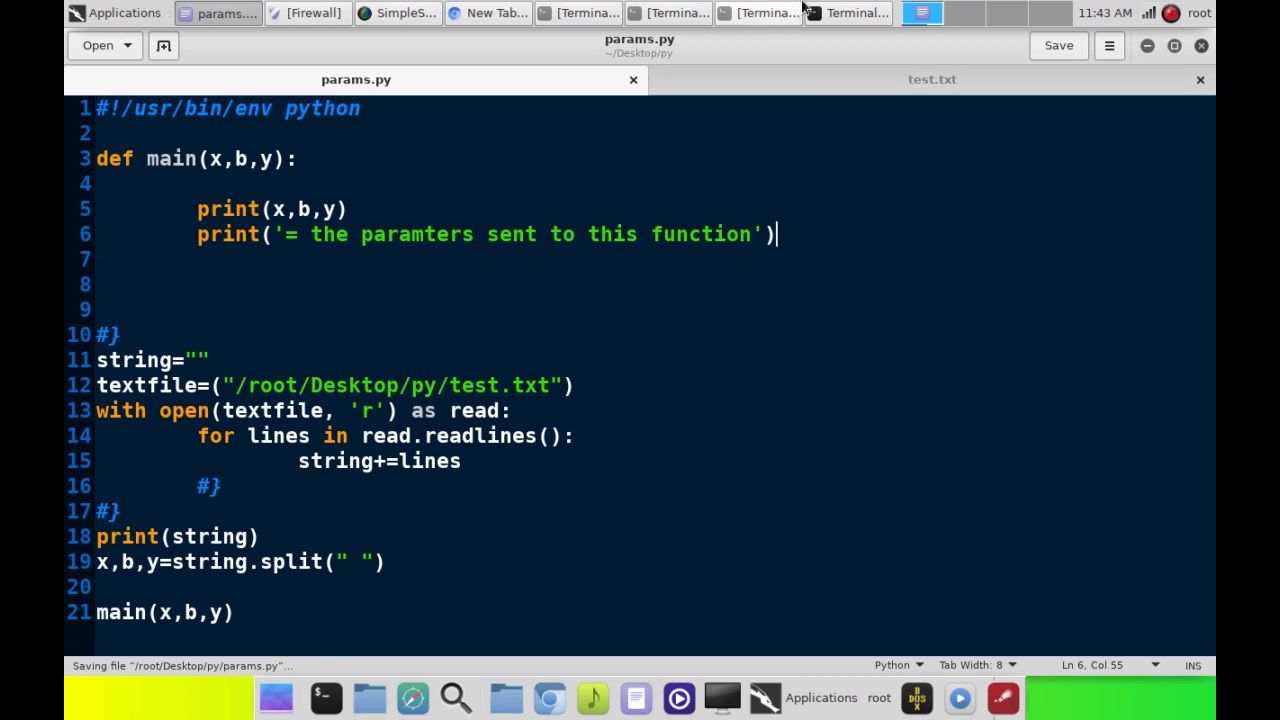
Run python params.py in the terminal, printing the three split words and the new message
click(848, 12)
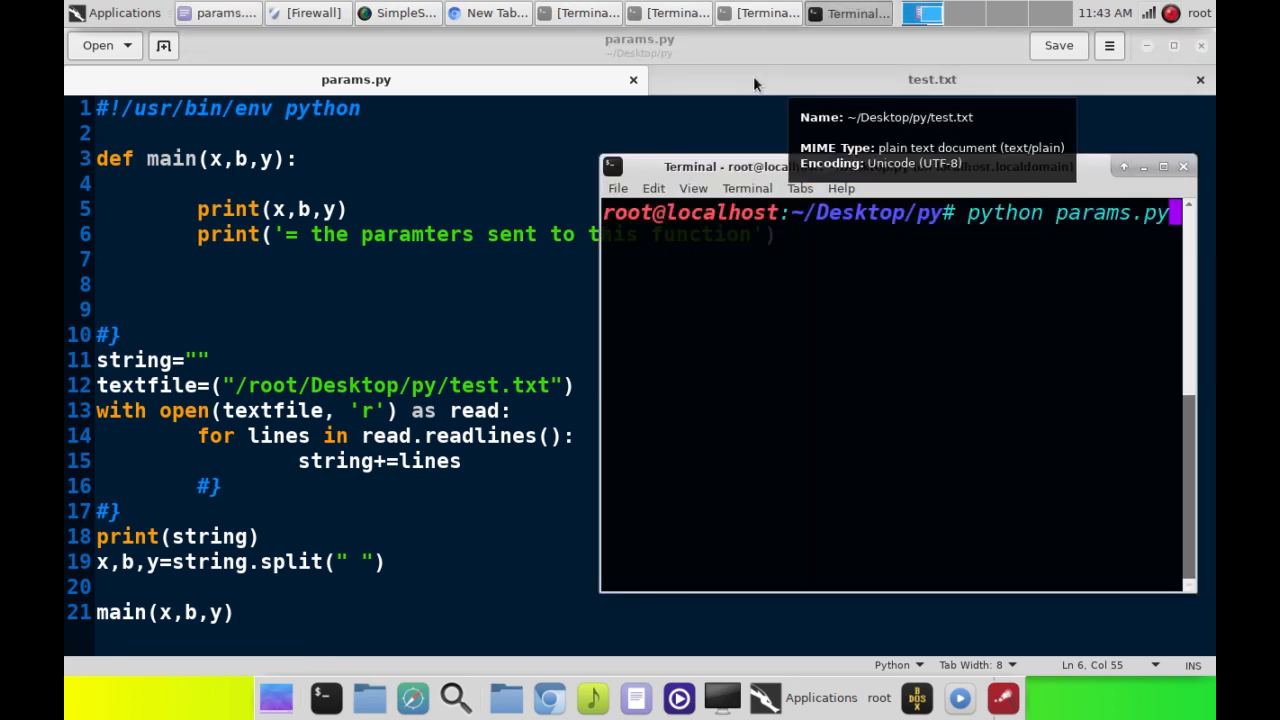
key(Return)
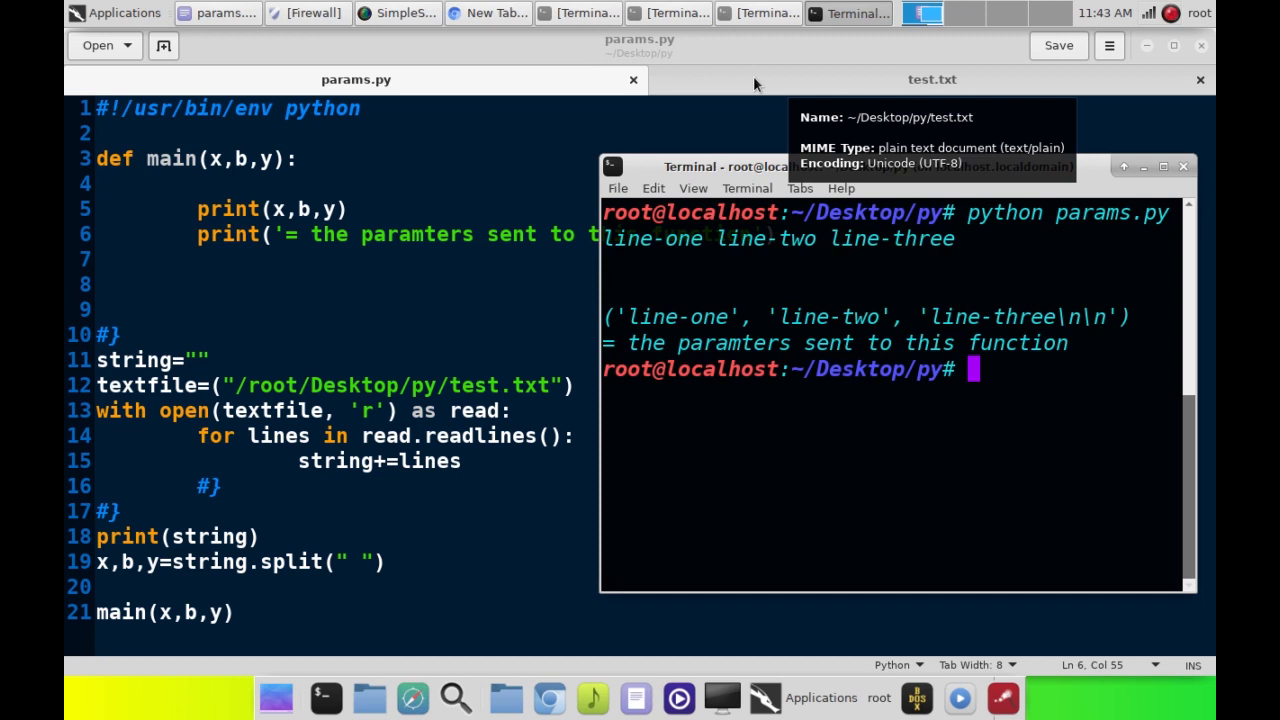